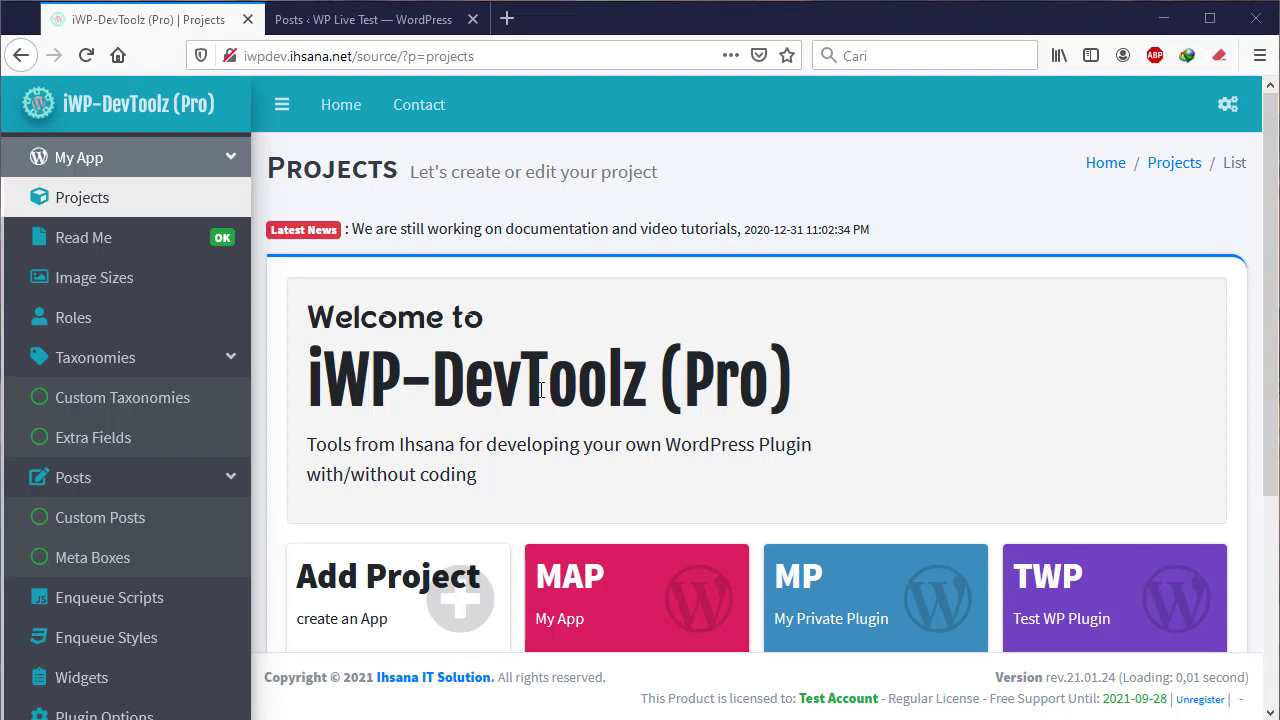
mouse_move(488, 444)
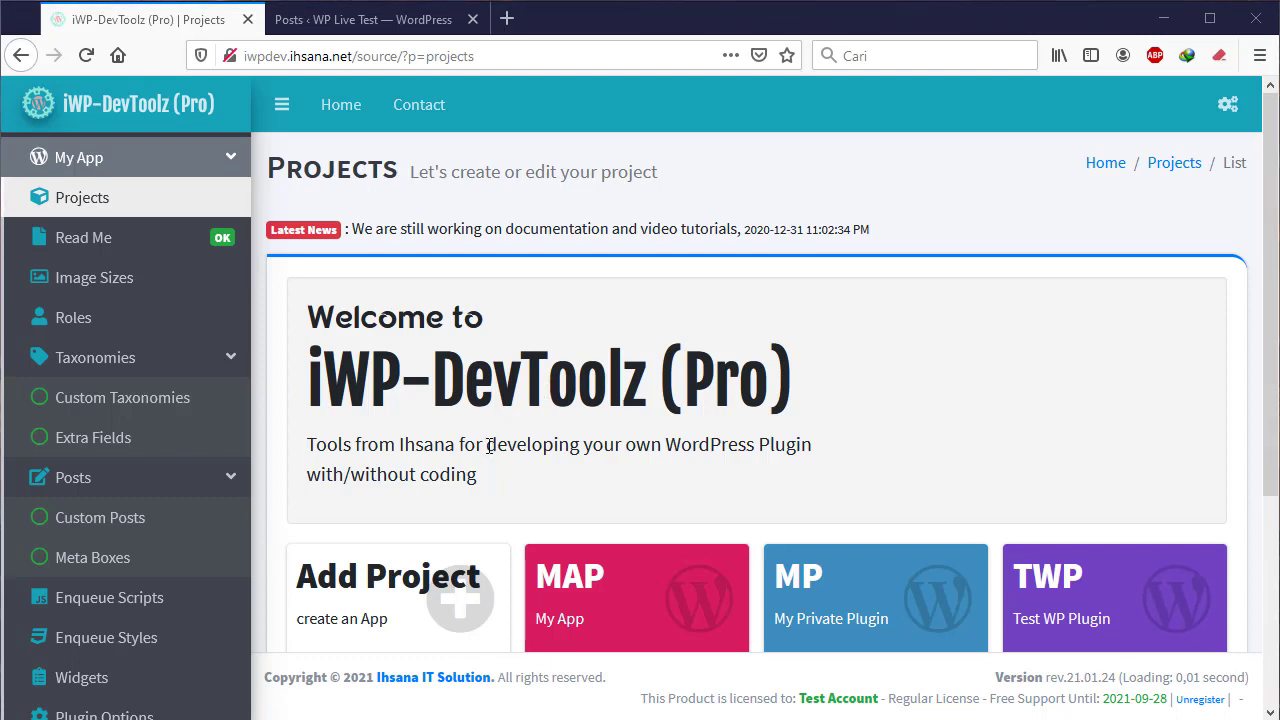
mouse_move(496, 446)
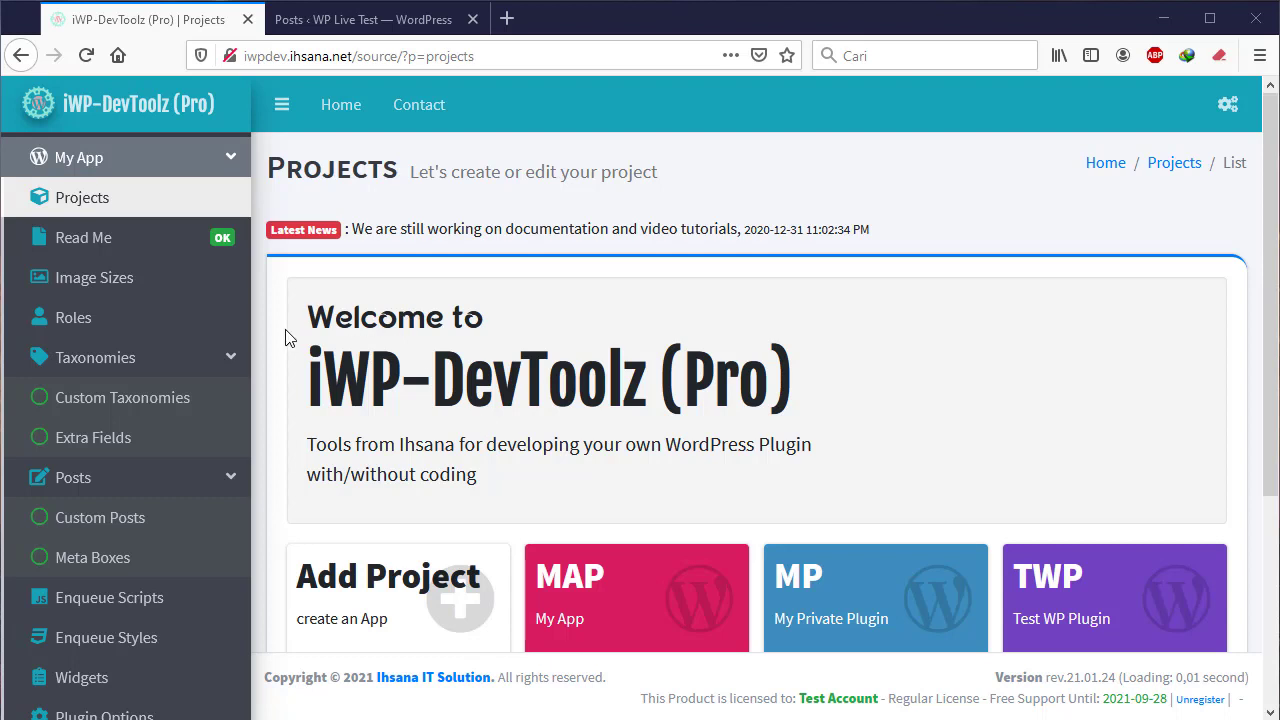
mouse_move(240, 396)
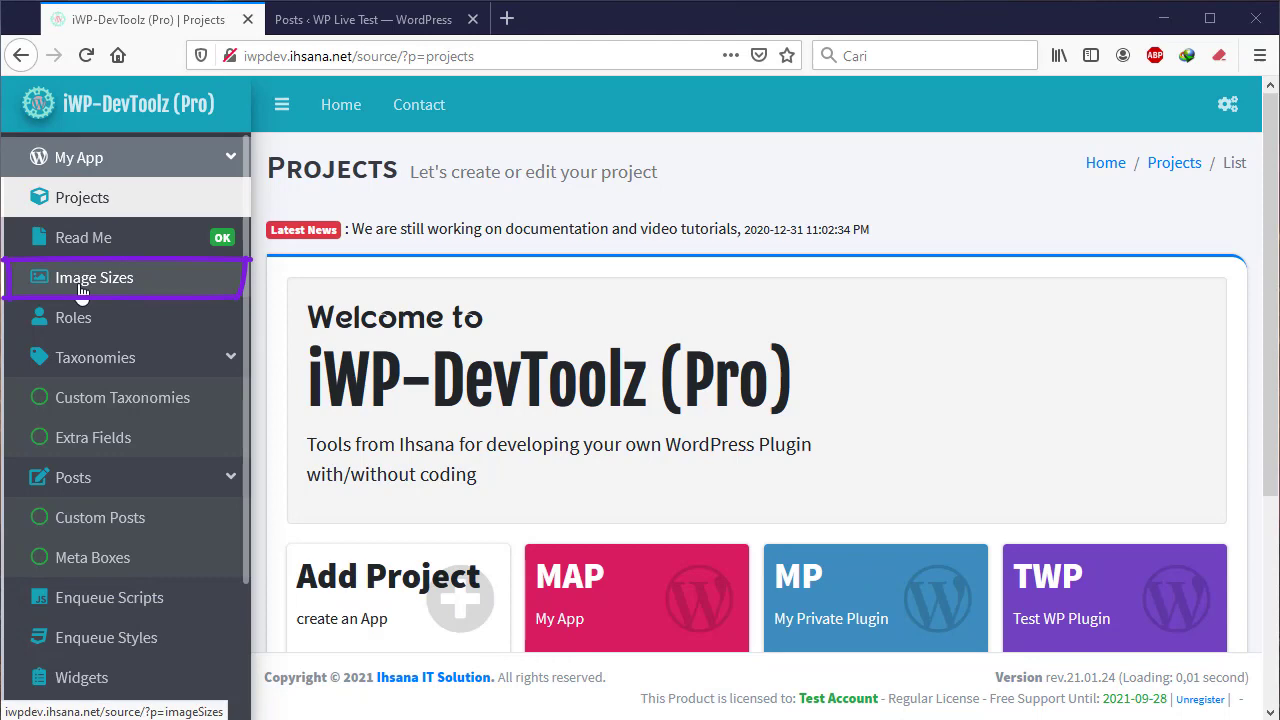
Open the Add New Image Size form from the Image Sizes section.
click(94, 276)
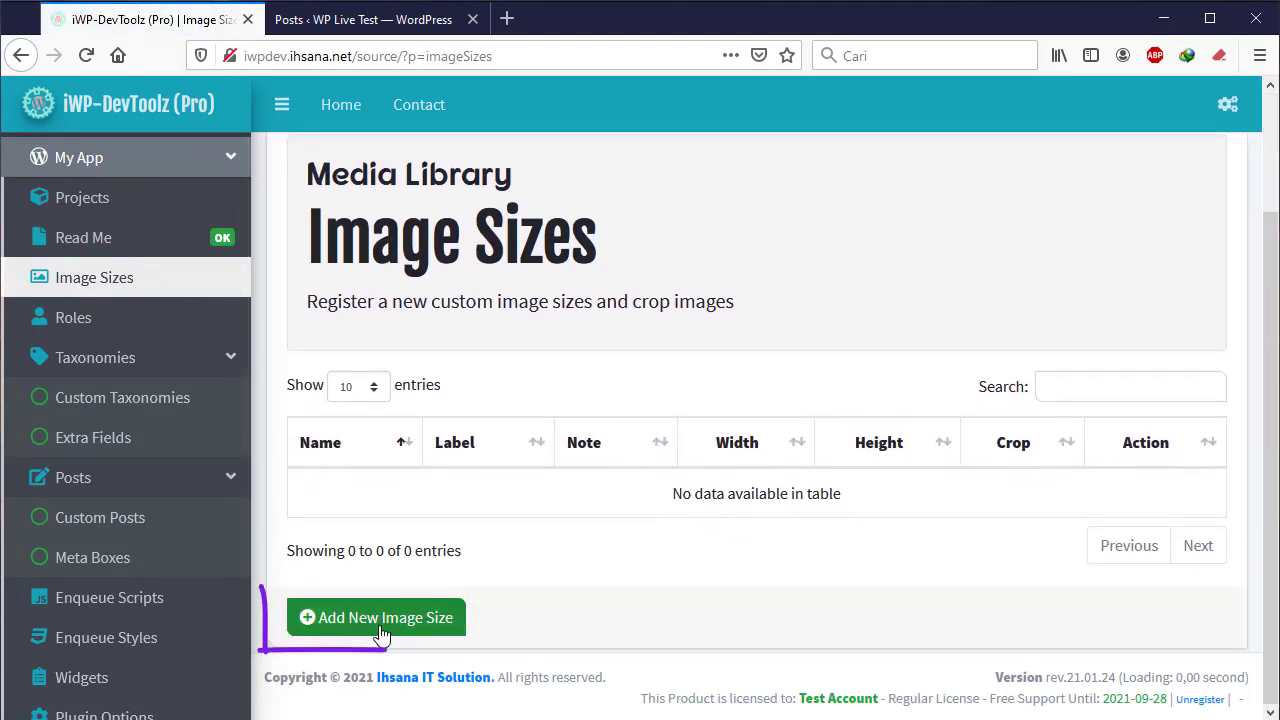
click(376, 616)
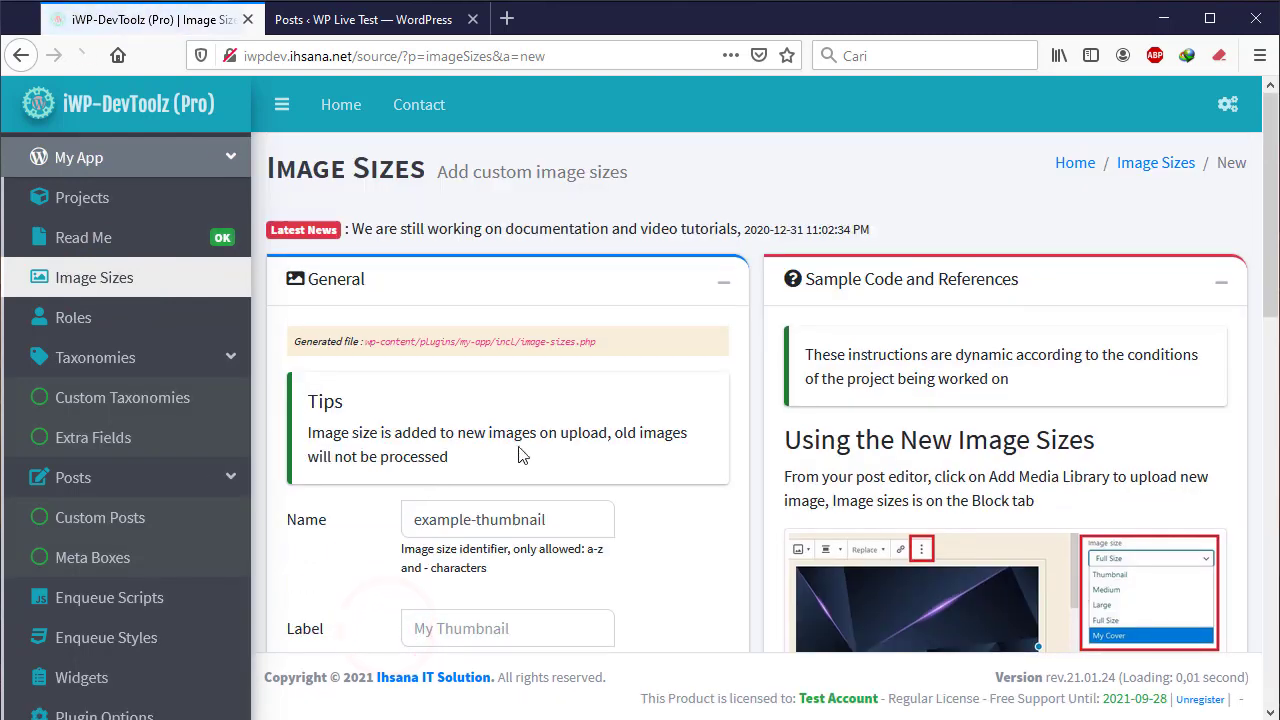
scroll(down, 3)
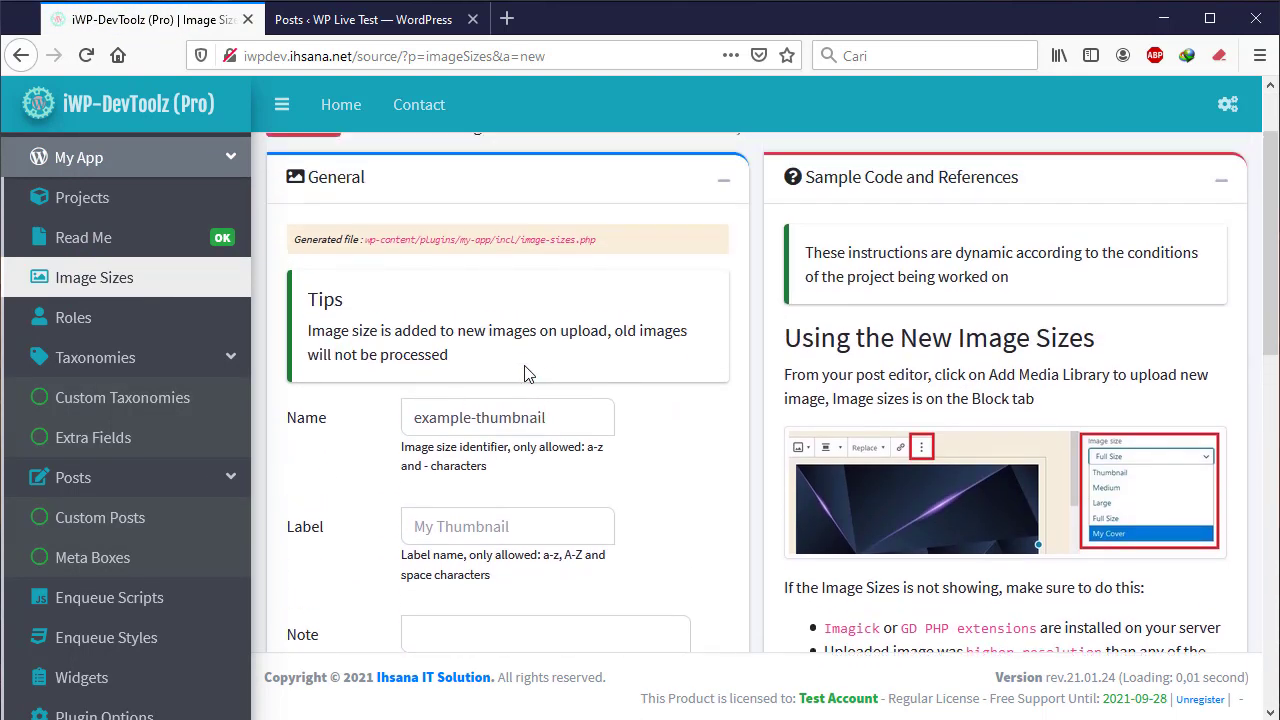
Enter the name 'cover' and label 'Cover', leaving the note blank.
double_click(478, 418)
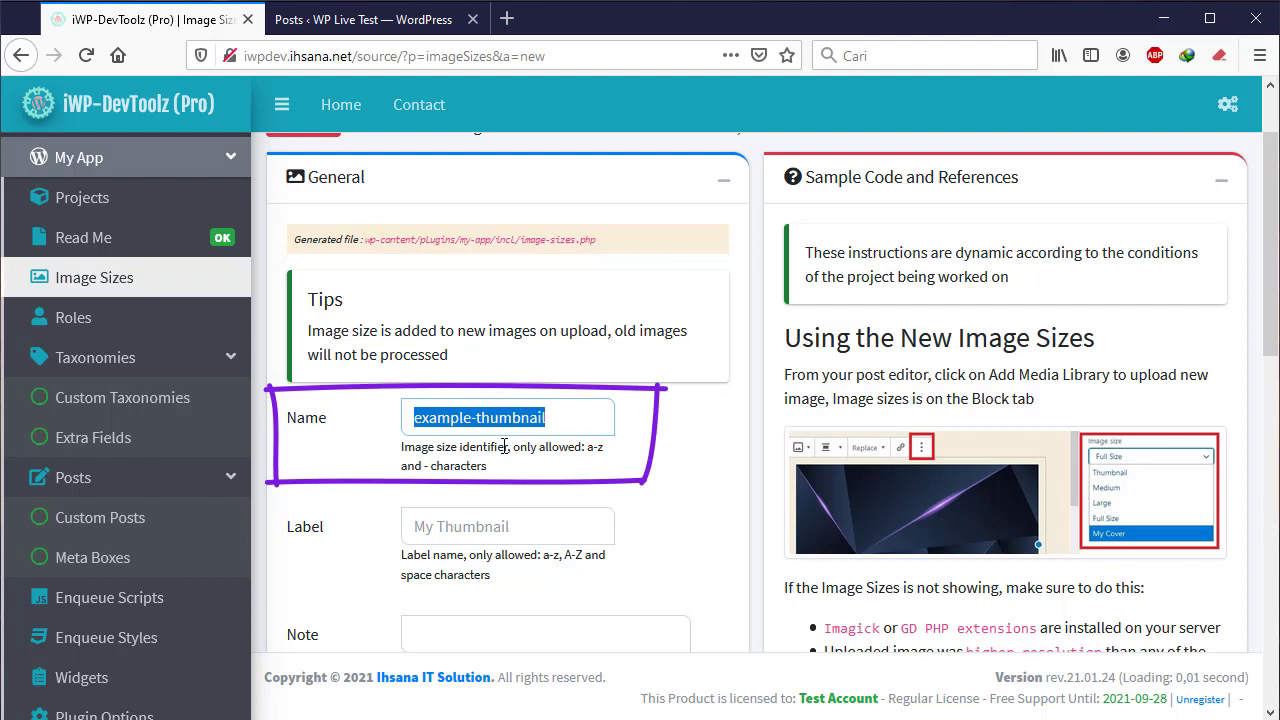
text(cover)
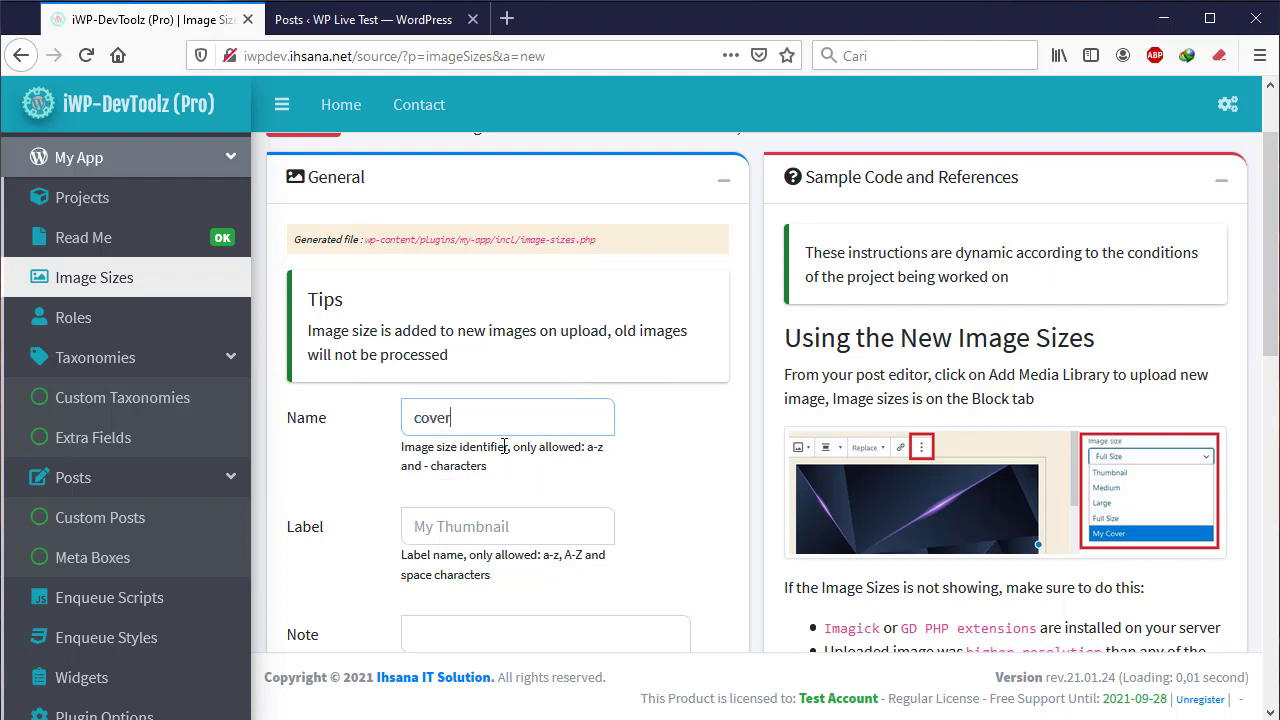
scroll(down, 3)
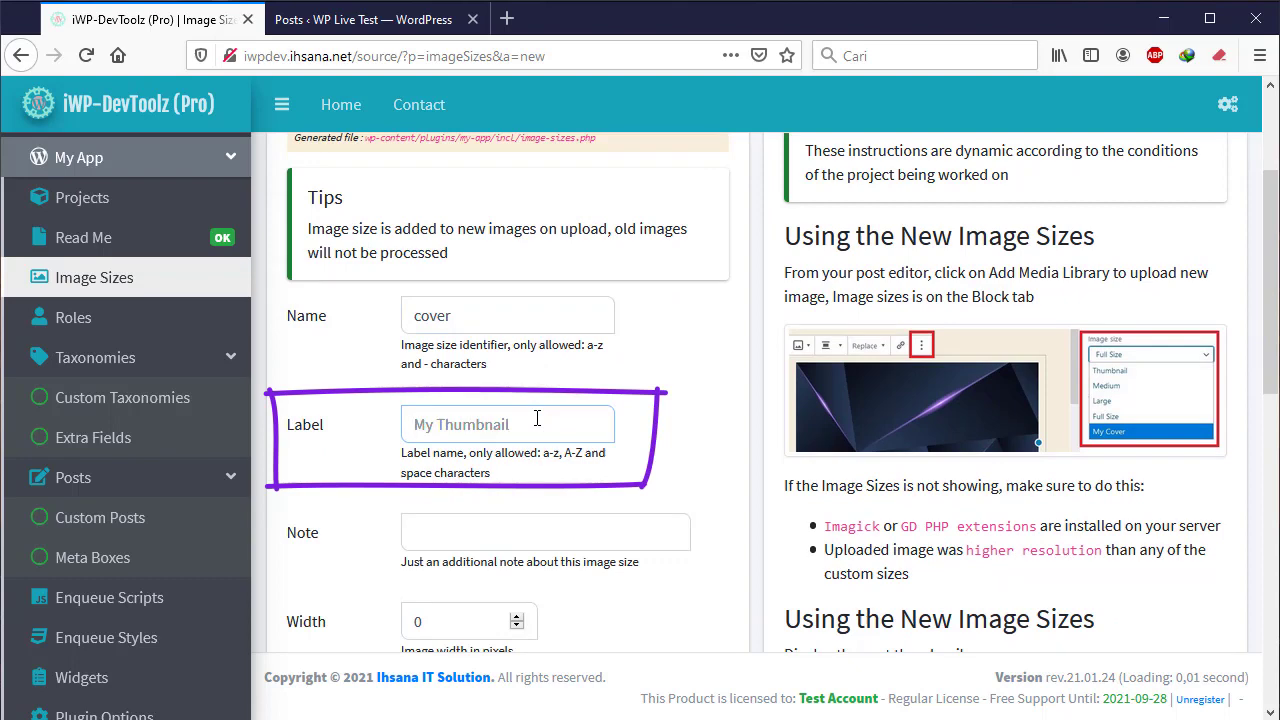
text(Cover)
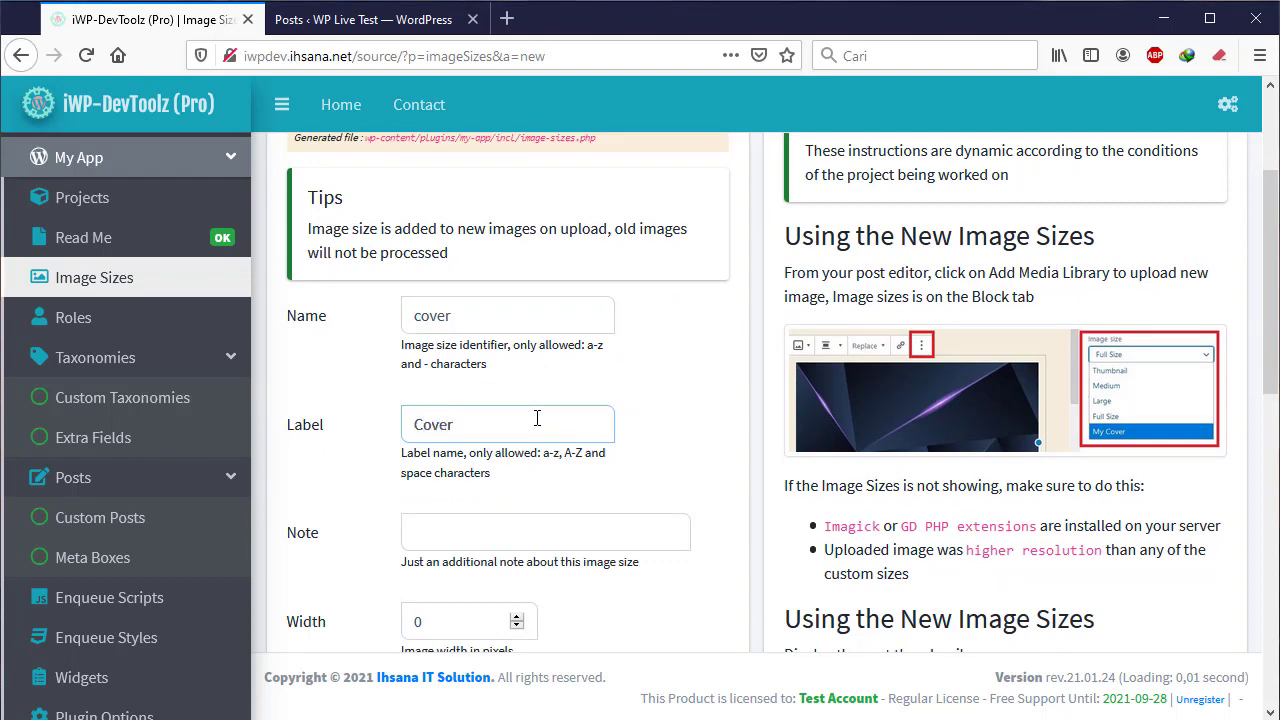
click(490, 532)
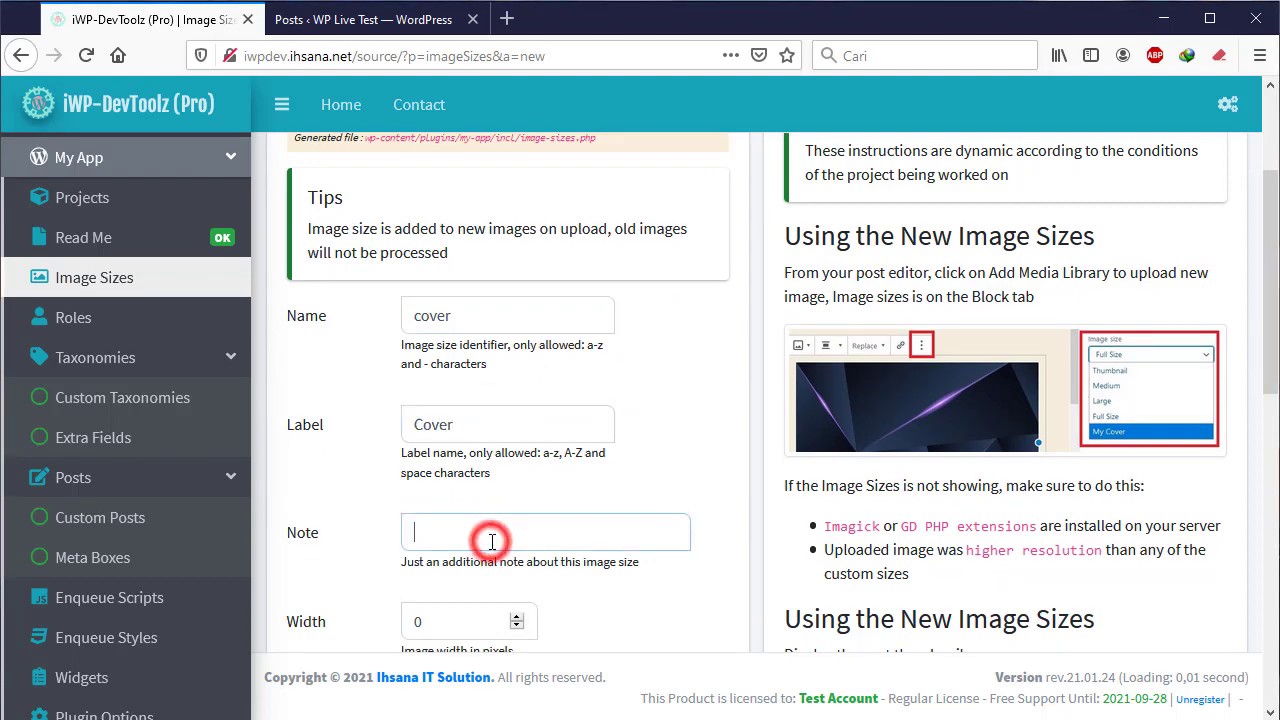
scroll(down, 3)
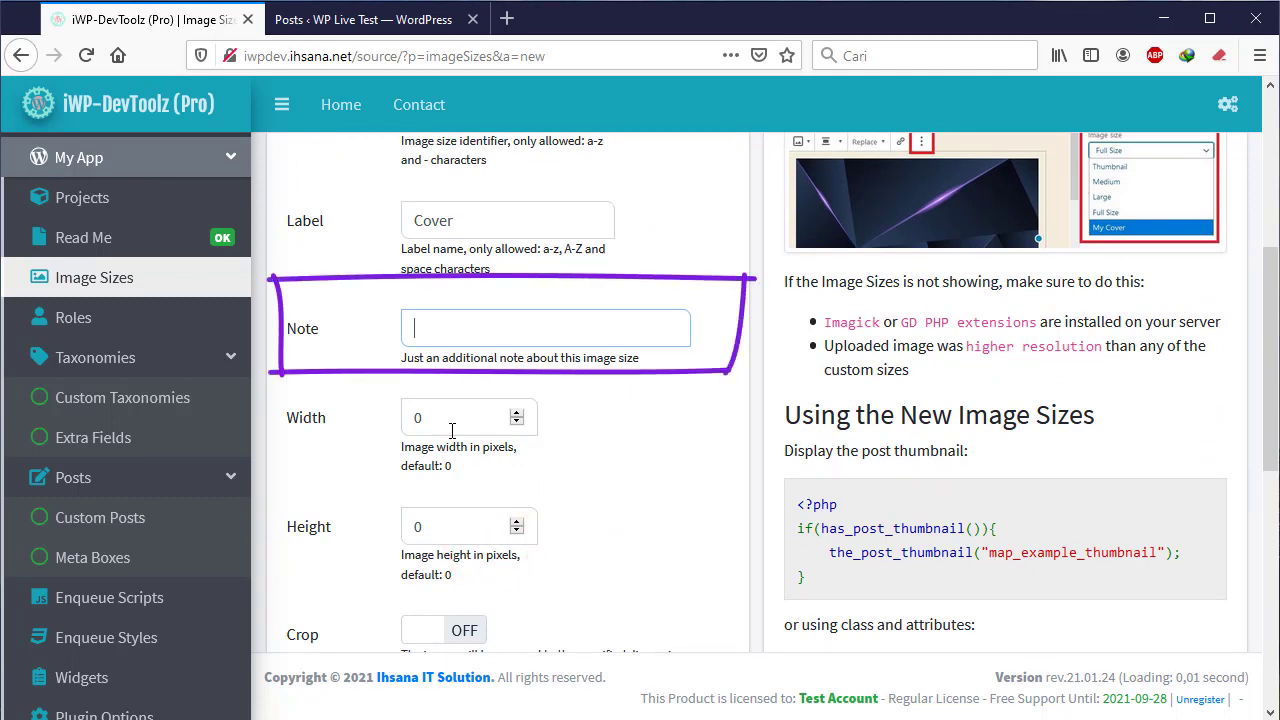
click(450, 418)
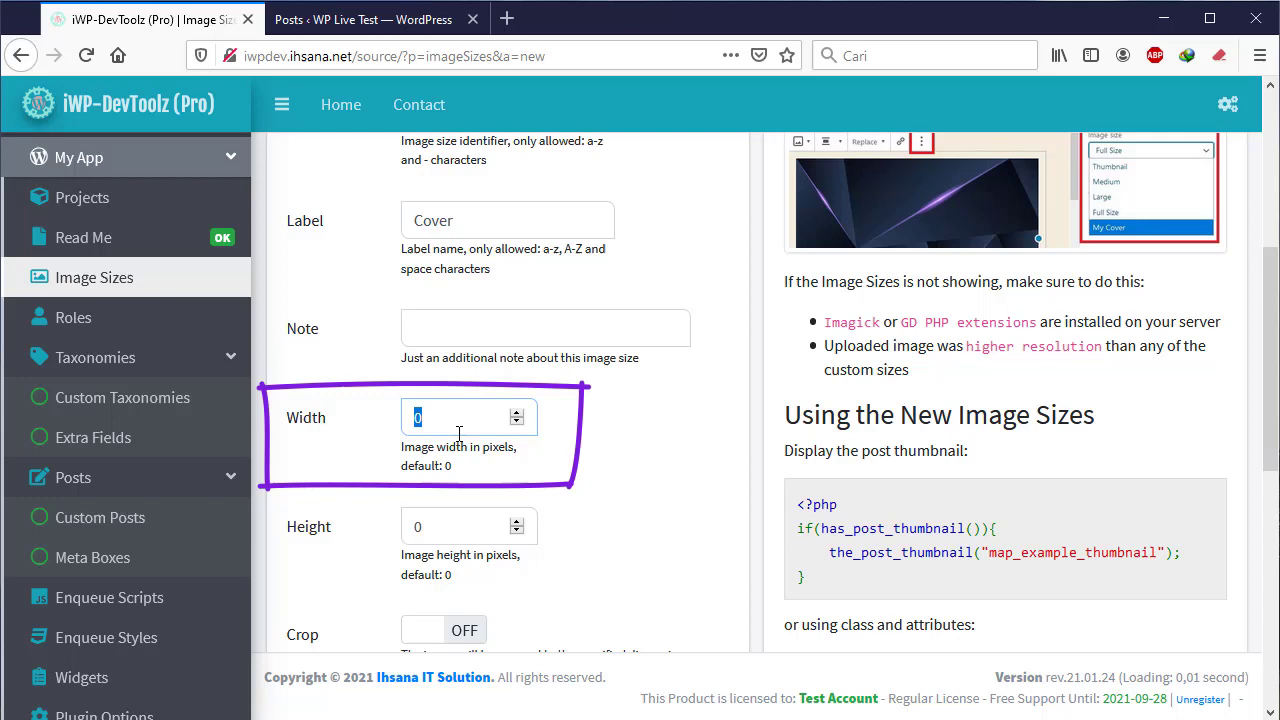
Set the cover size's width and height both to 80 pixels.
text(8)
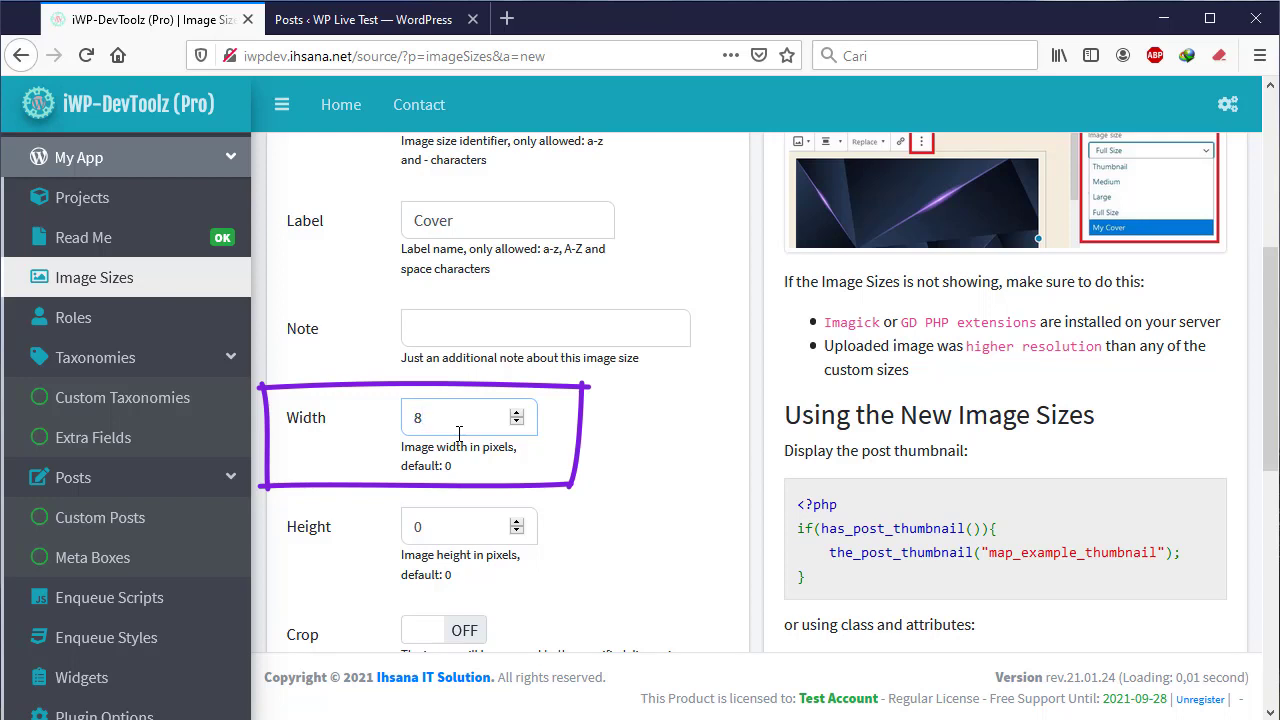
text(0)
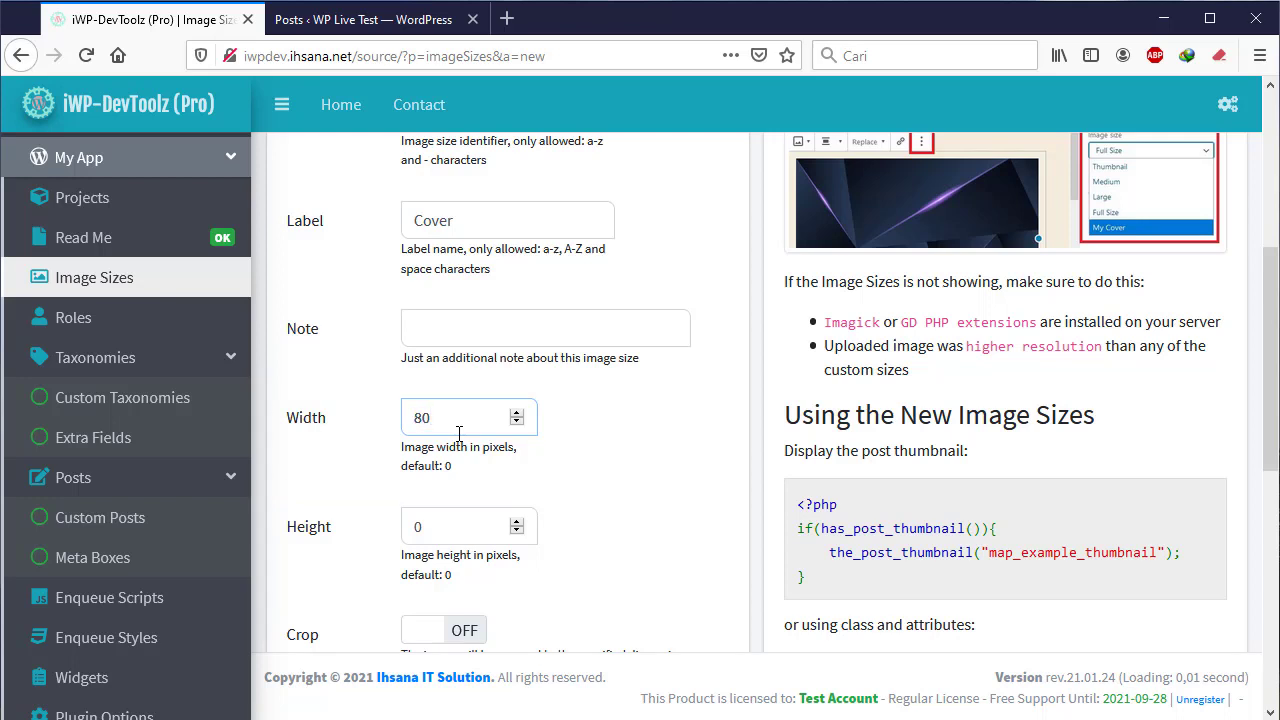
click(460, 418)
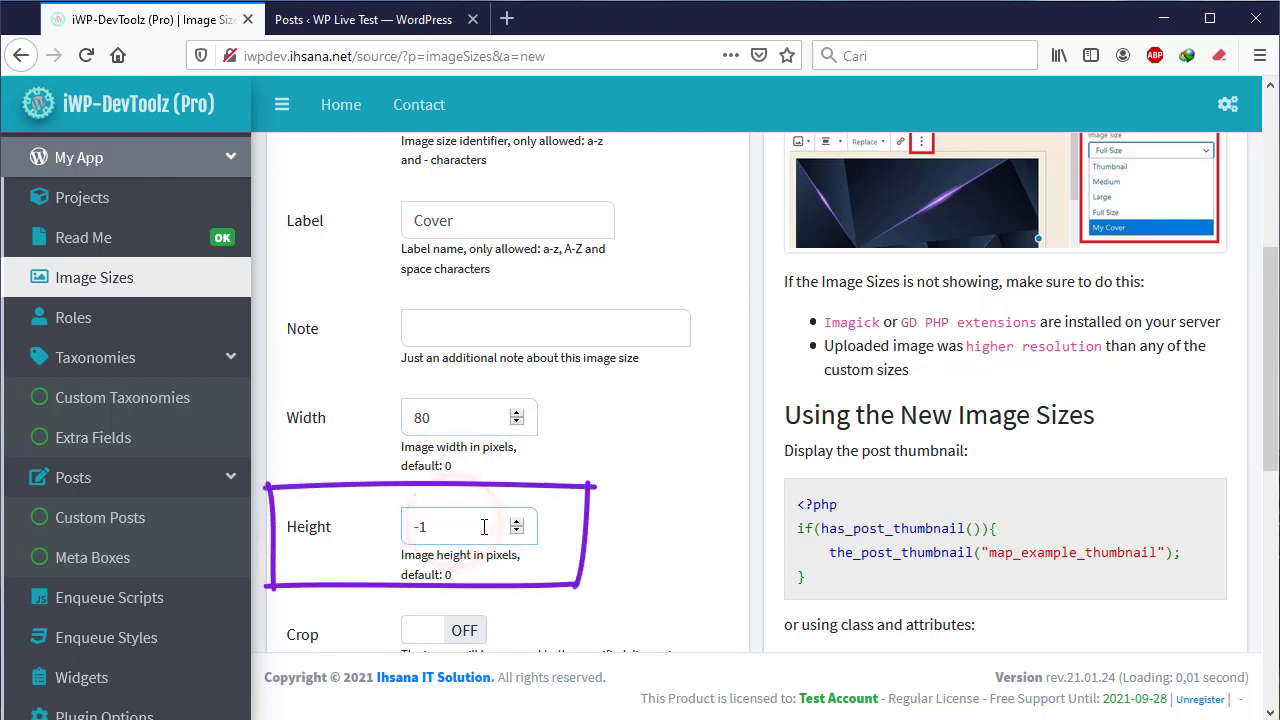
text(80)
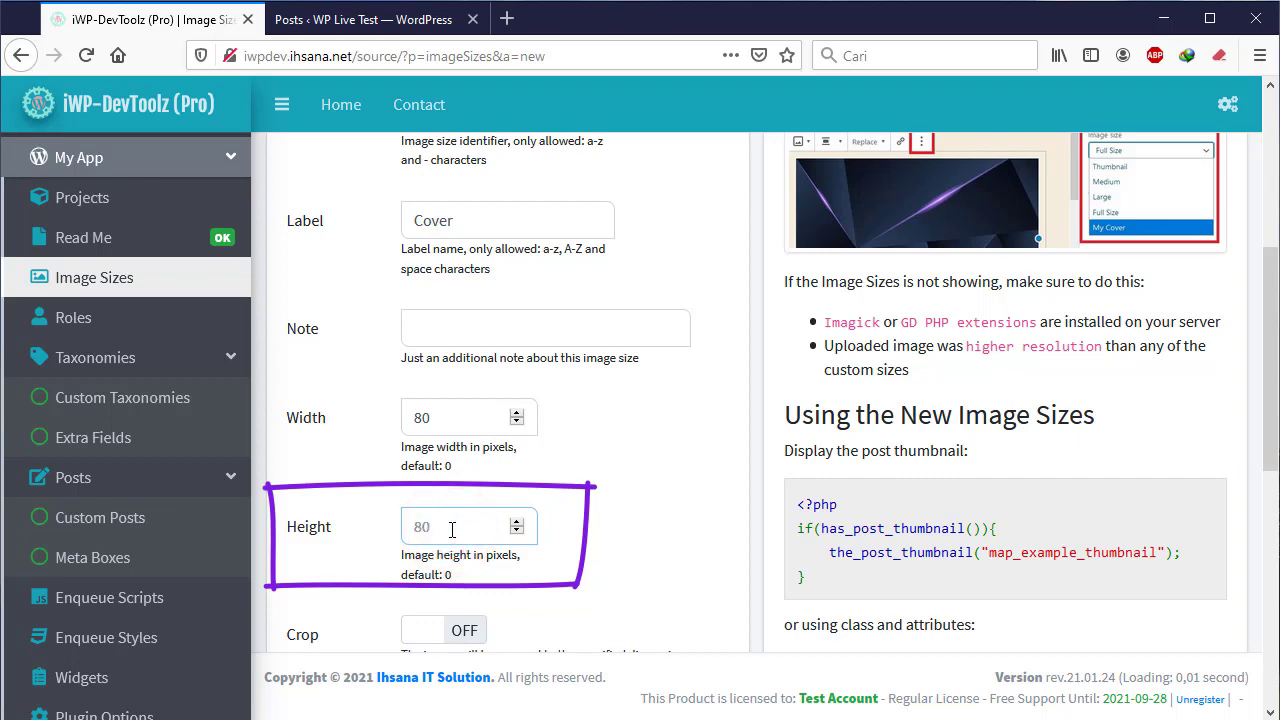
scroll(down, 3)
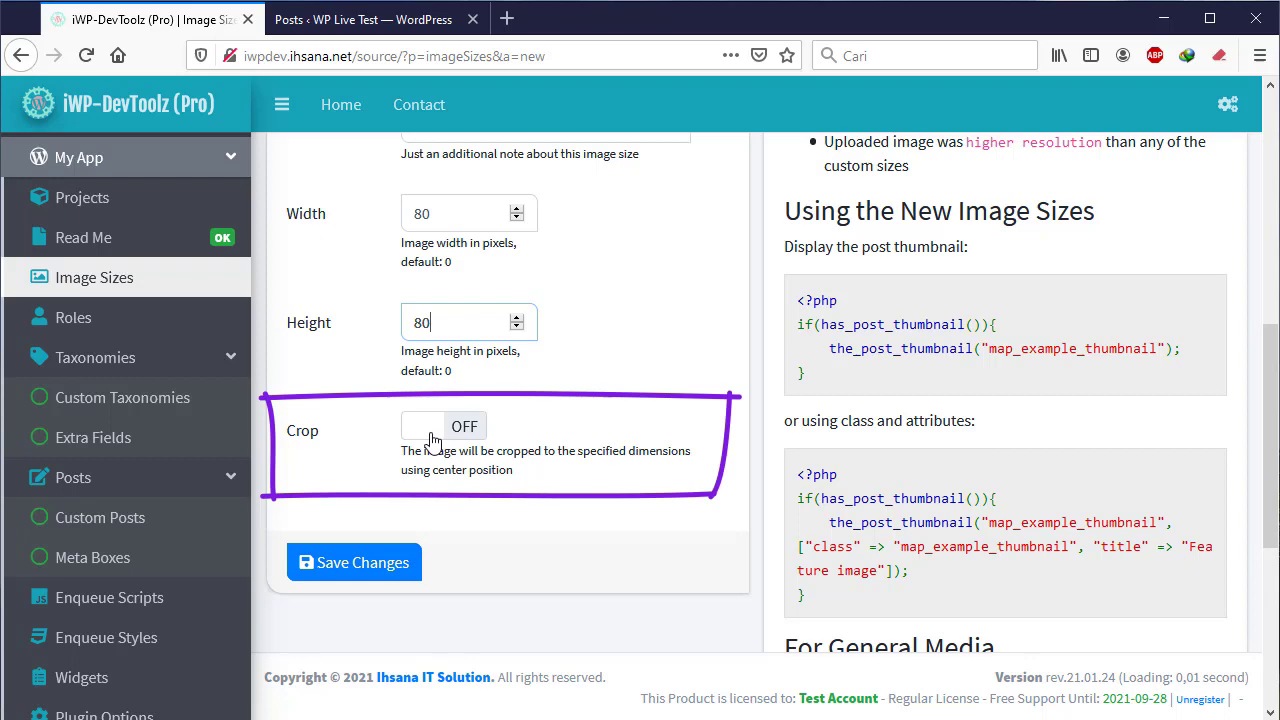
Enable Crop, save the cover image size, and switch to the WordPress site.
click(444, 426)
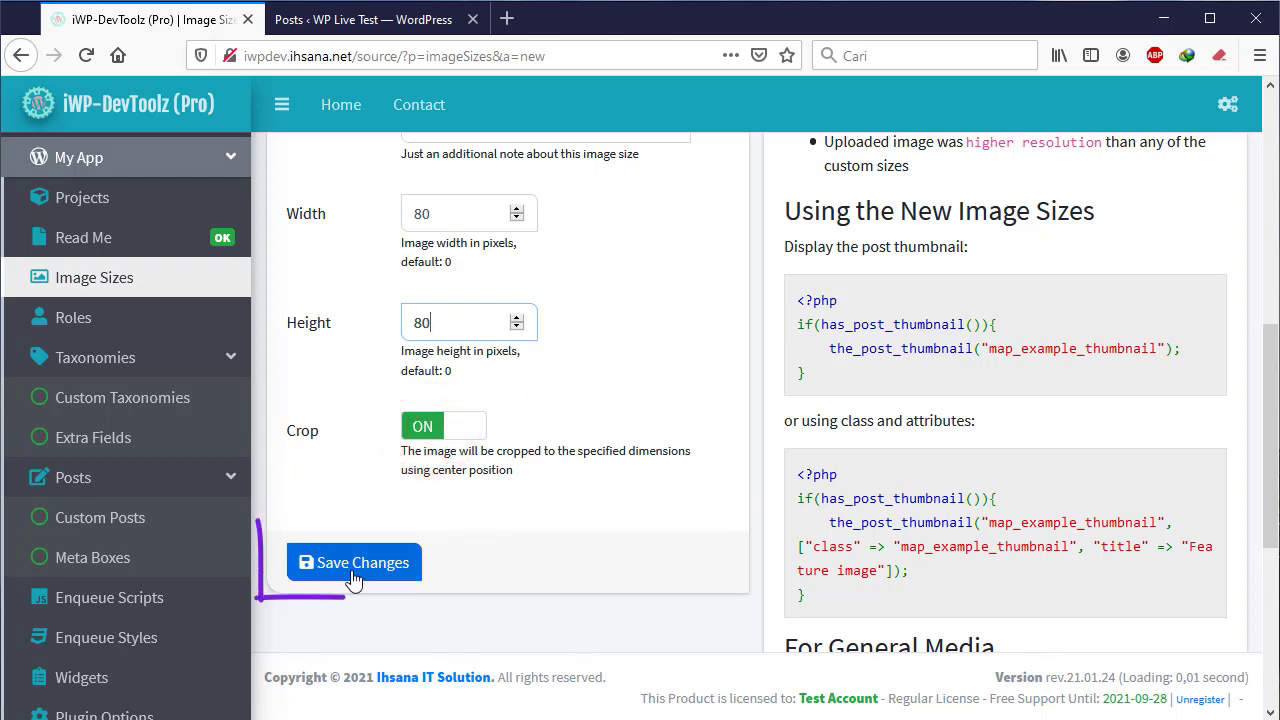
click(352, 562)
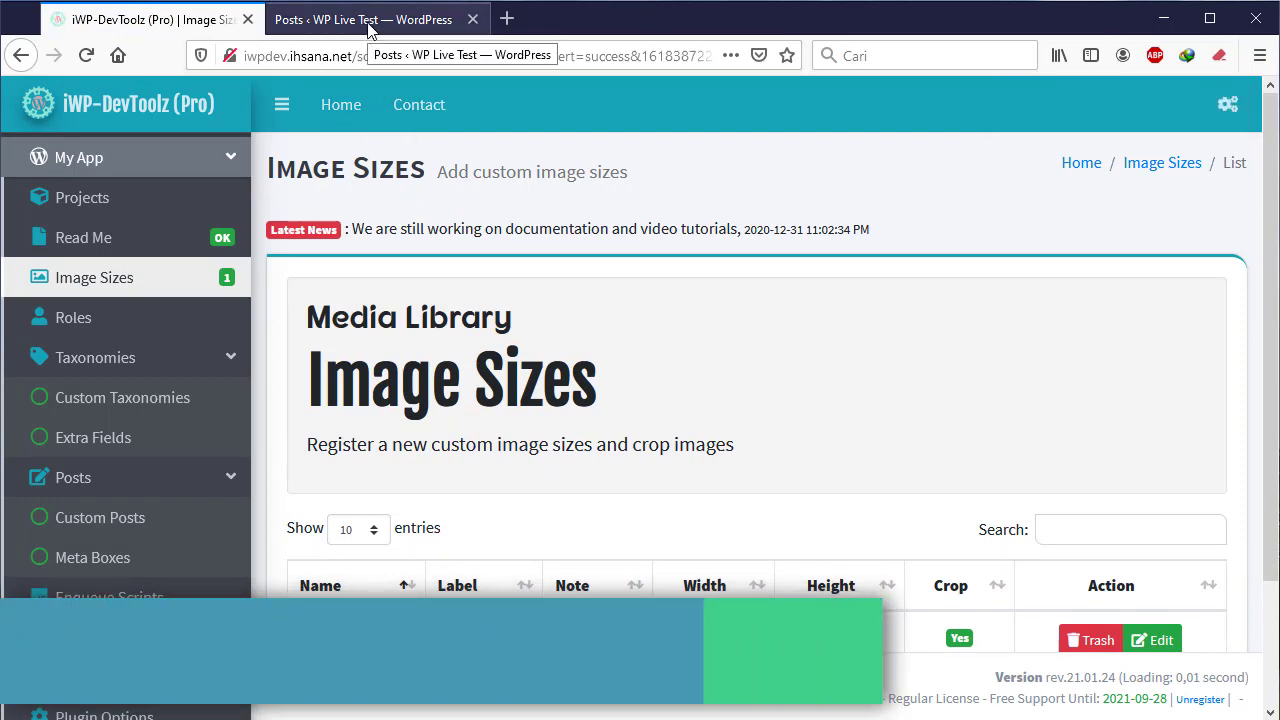
click(364, 20)
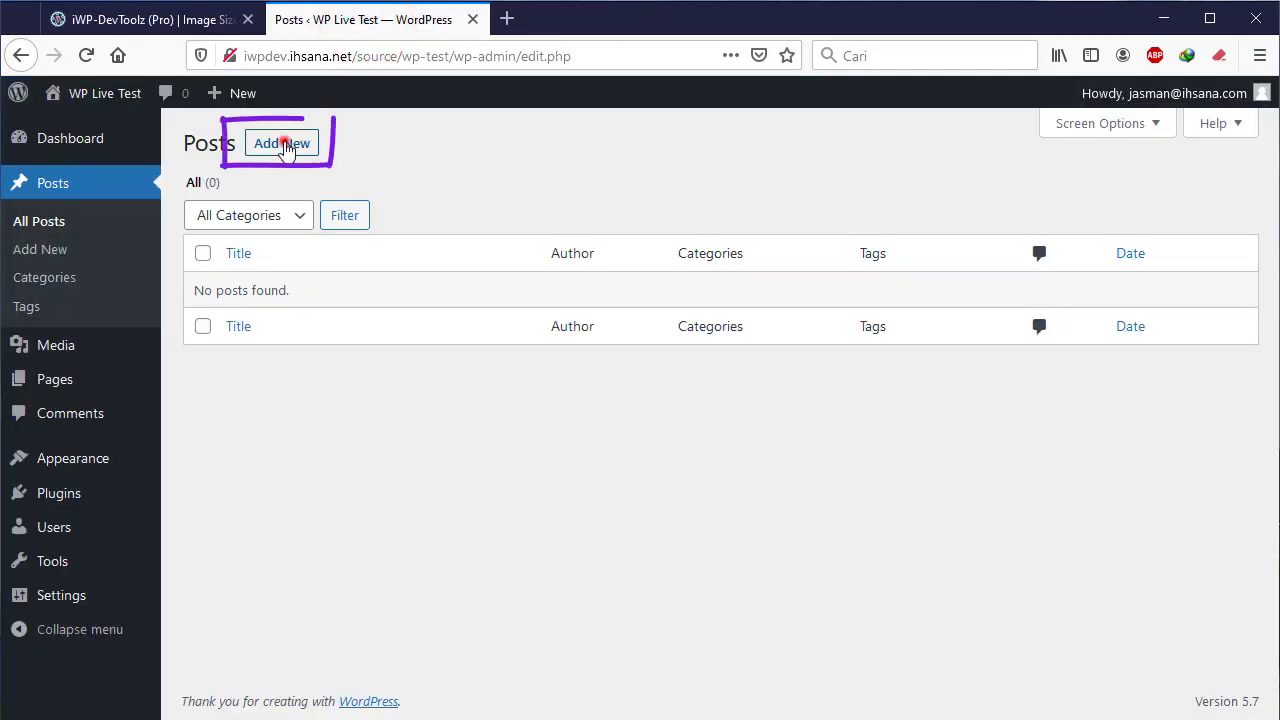
Create a new post, dismiss the welcome guide and show the block inserter list.
click(280, 144)
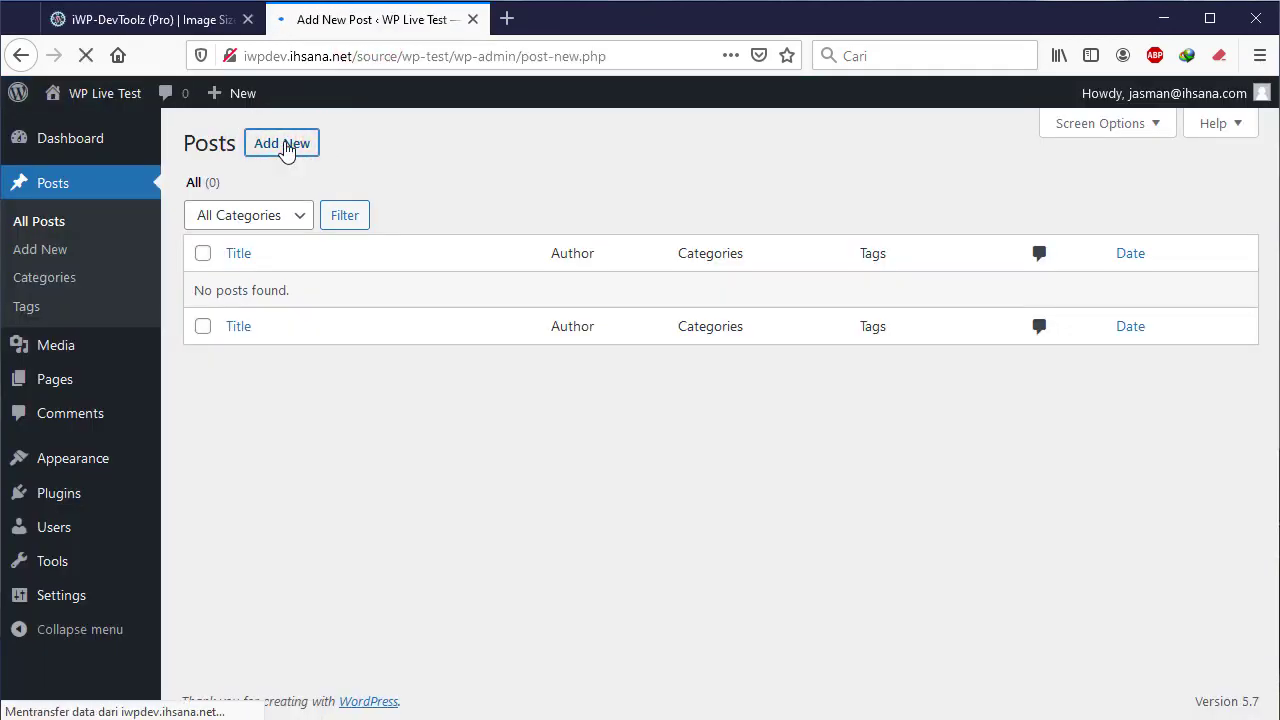
click(282, 144)
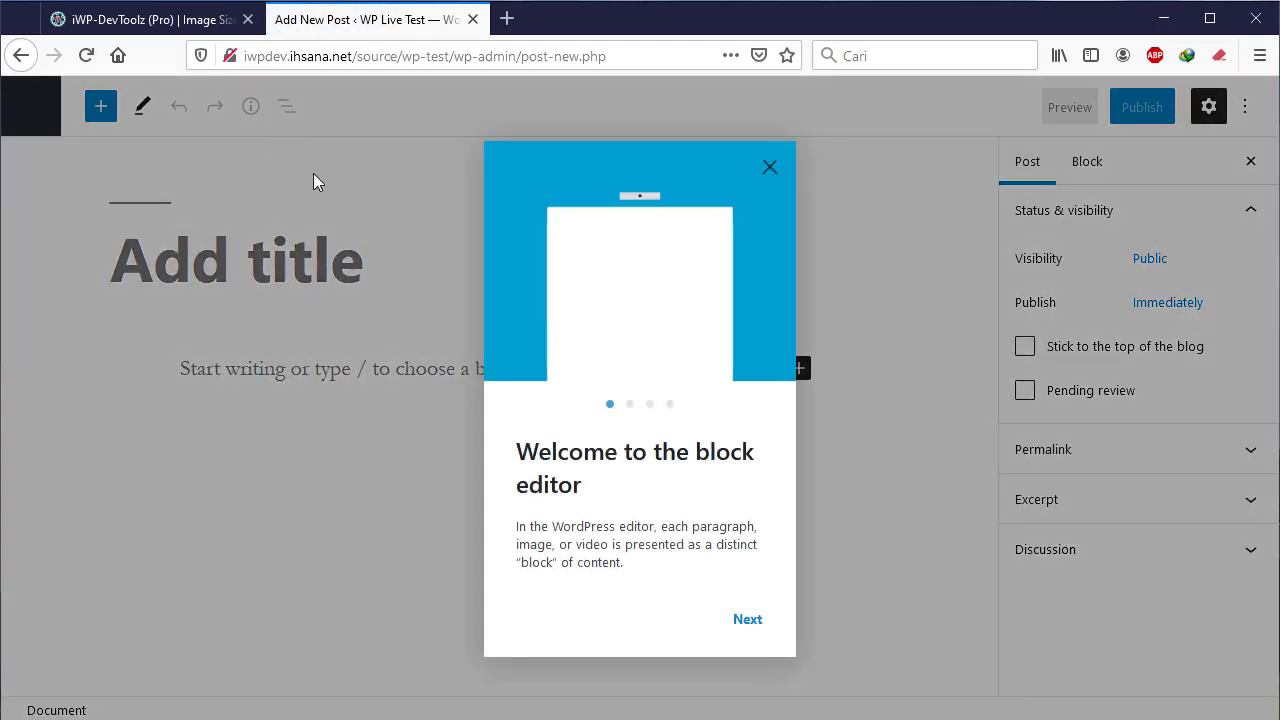
click(770, 166)
text(wallpaper)
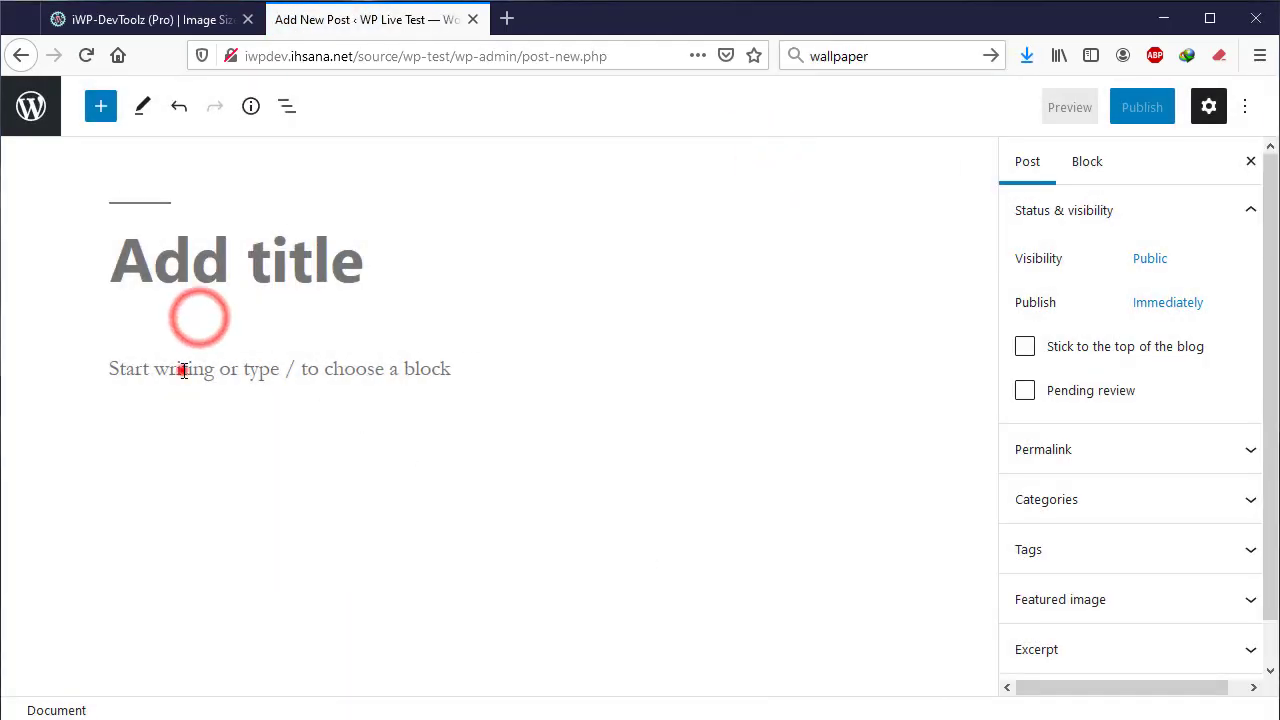
click(726, 360)
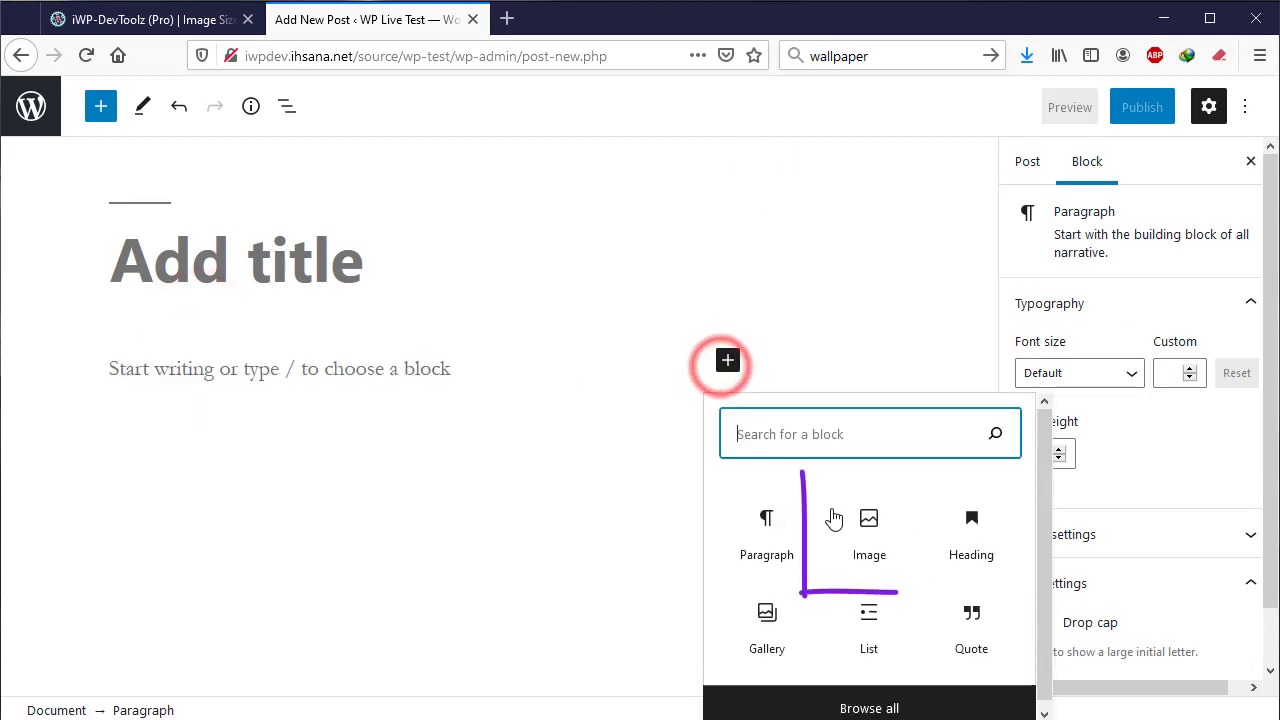
Insert an Image block with the uploaded blue sky wallpaper and list its image sizes, including Cover.
click(868, 518)
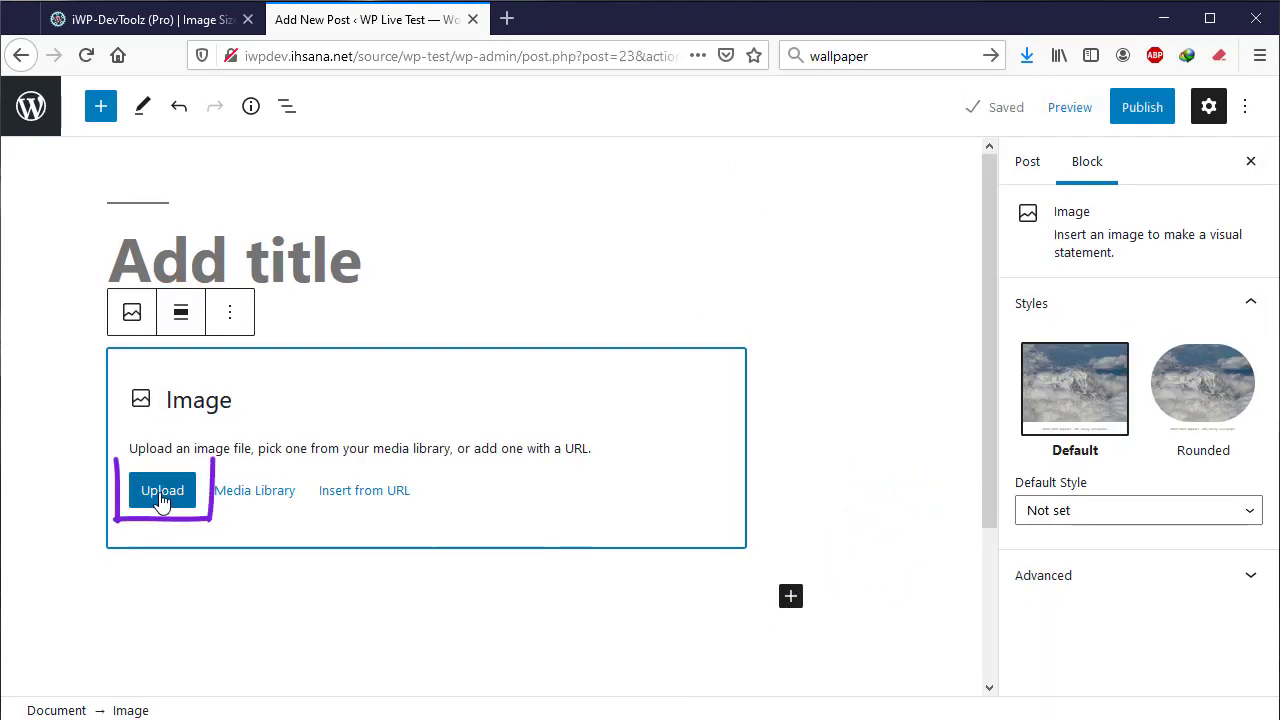
click(162, 490)
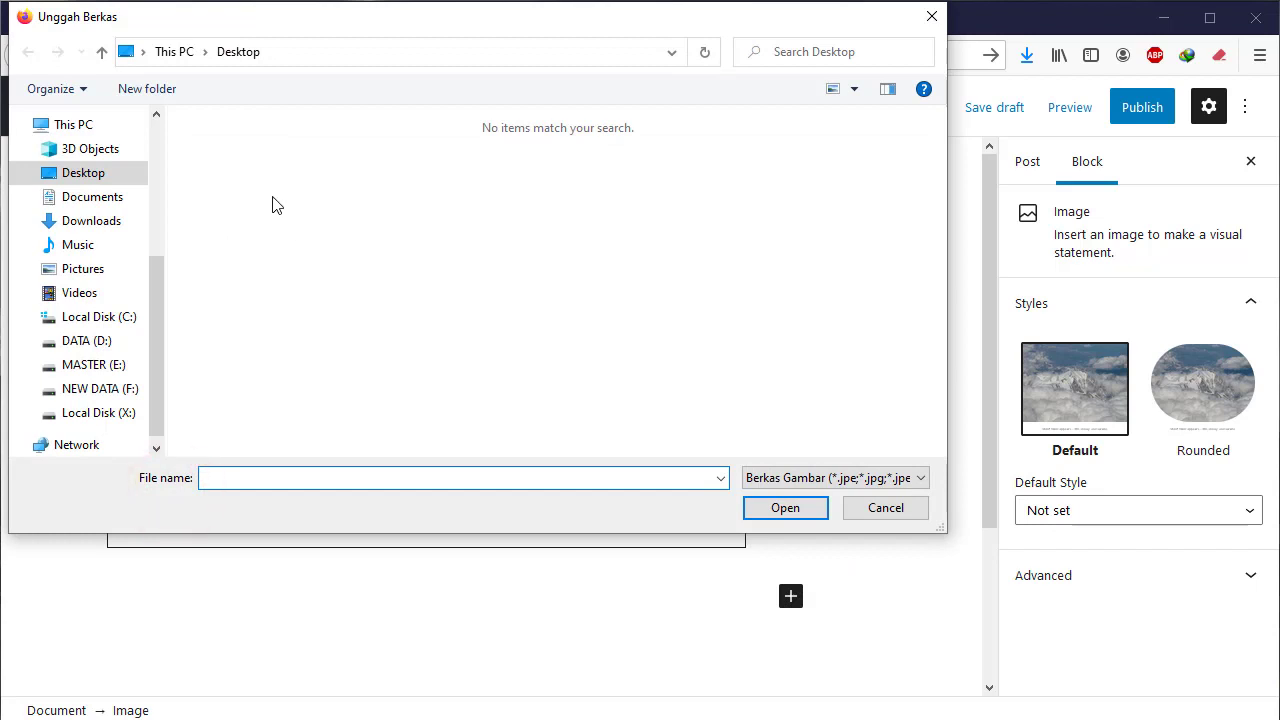
click(84, 268)
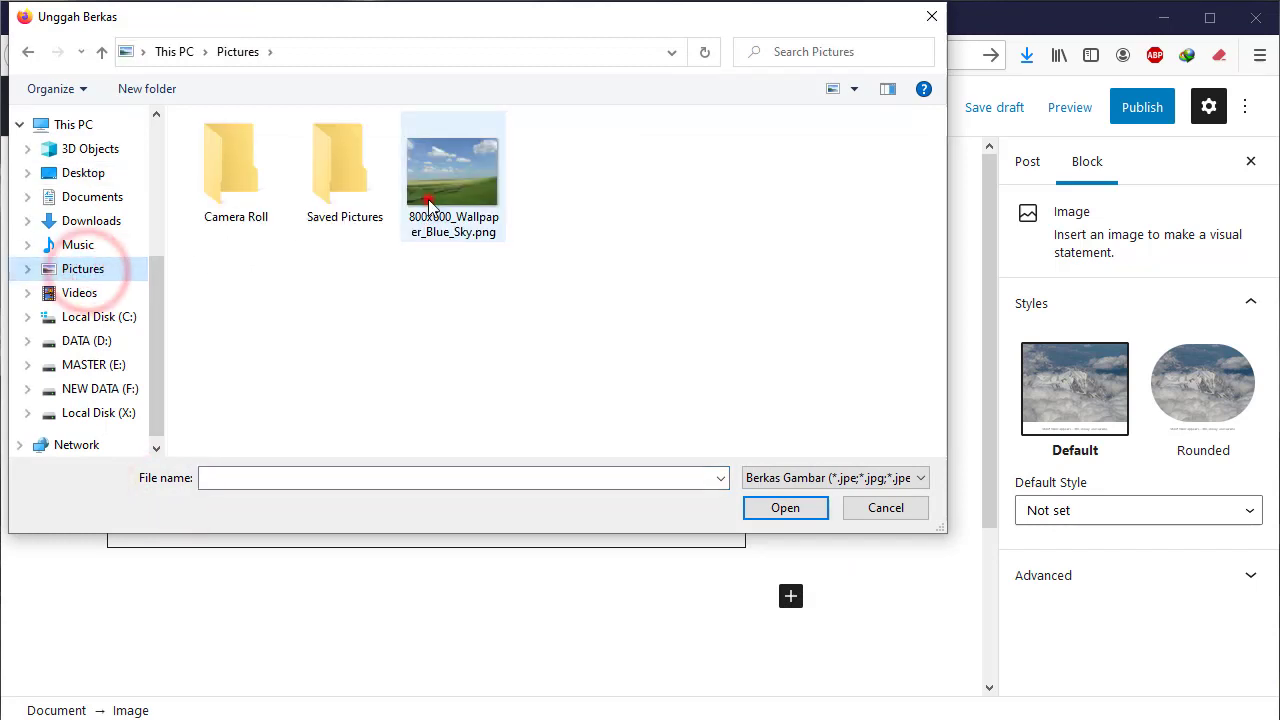
double_click(452, 164)
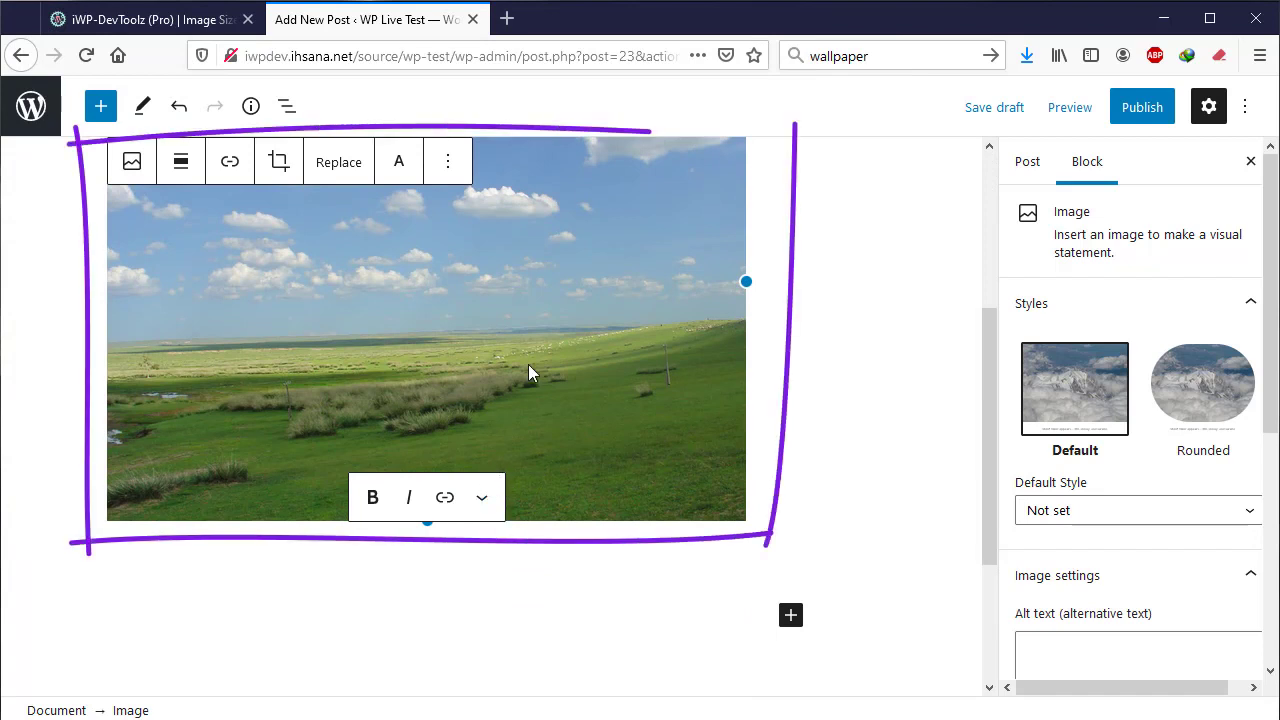
scroll(down, 3)
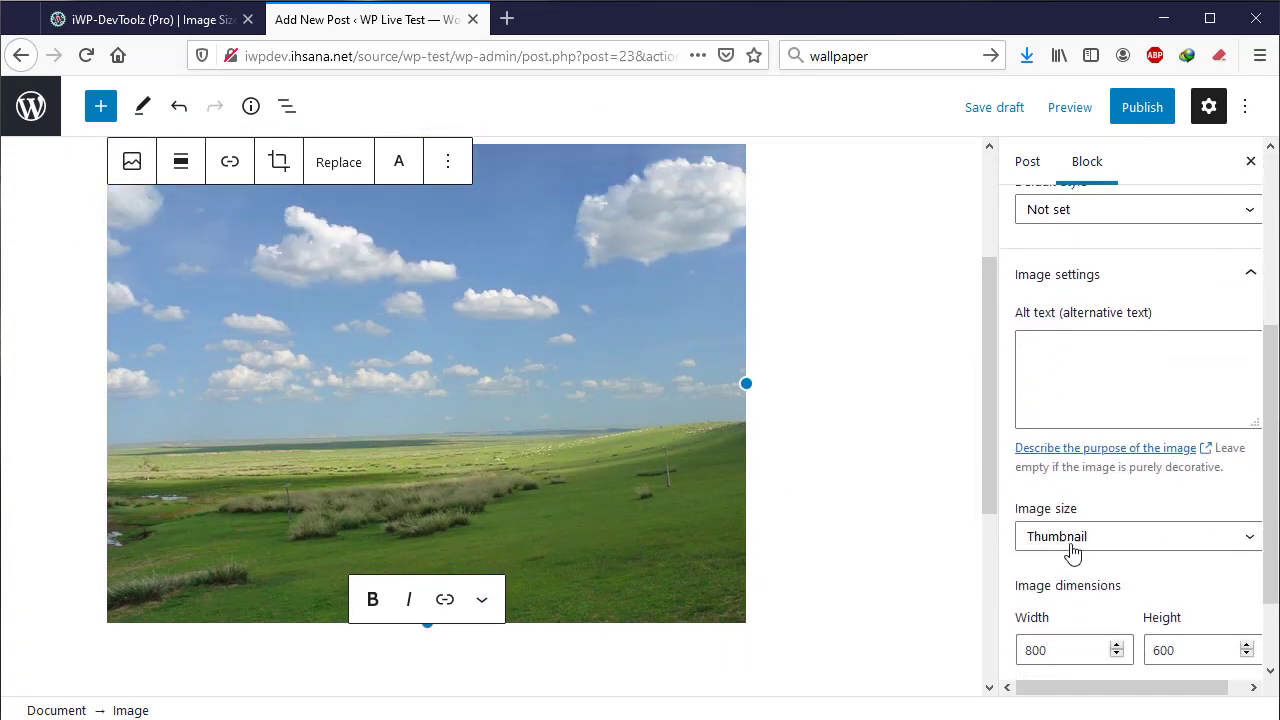
click(1136, 536)
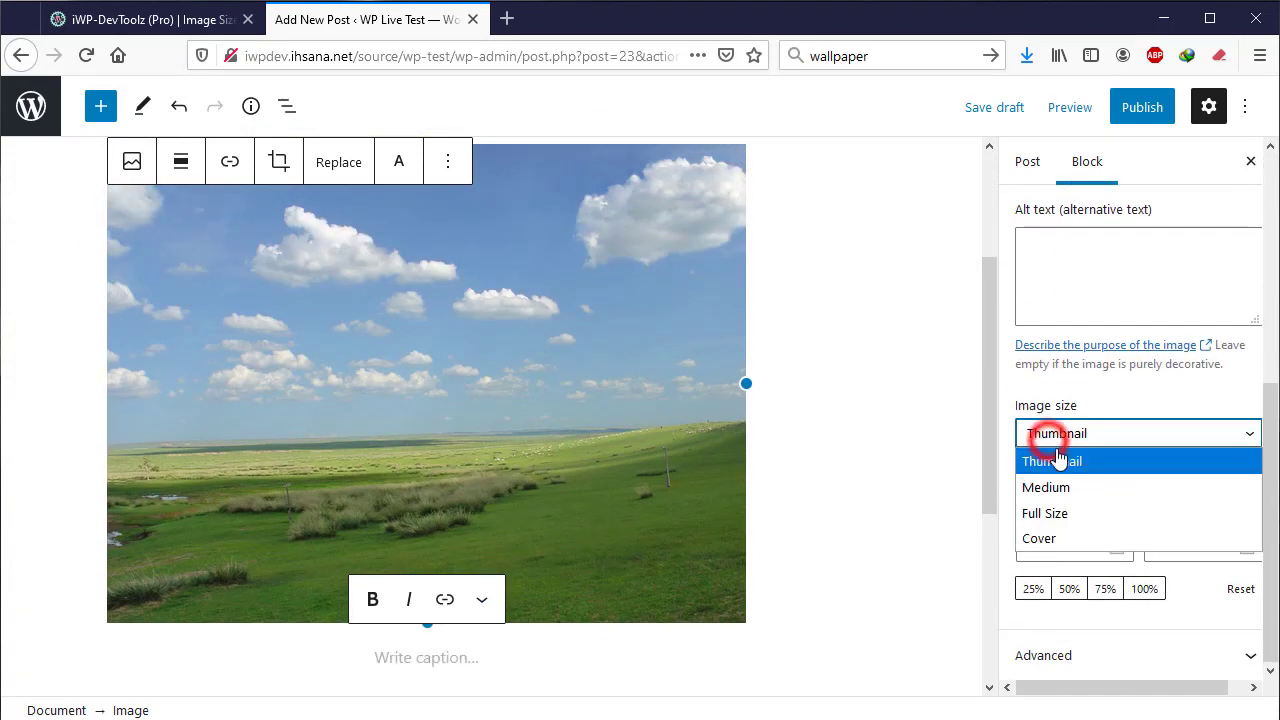